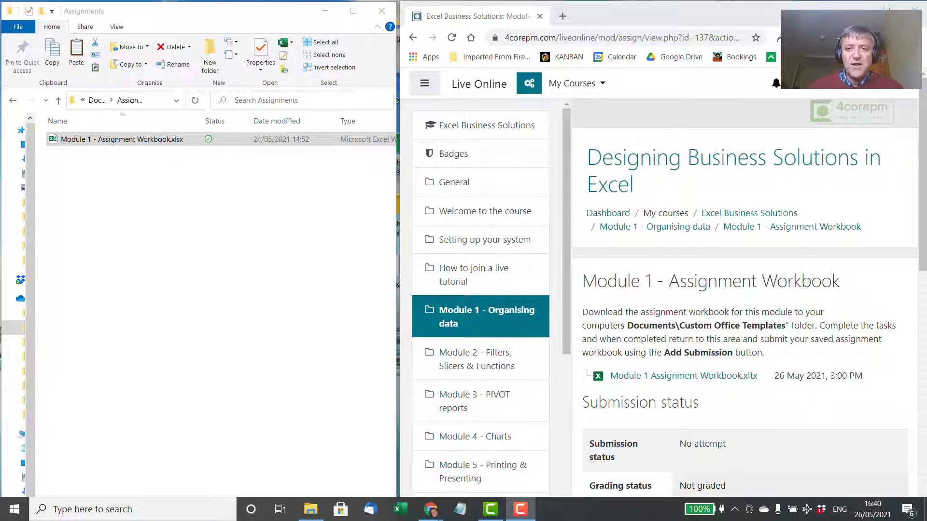
- Navigate to the Module 1 - Assignment Workbook page from the course outline and begin adding a submission
scroll("down", 3)
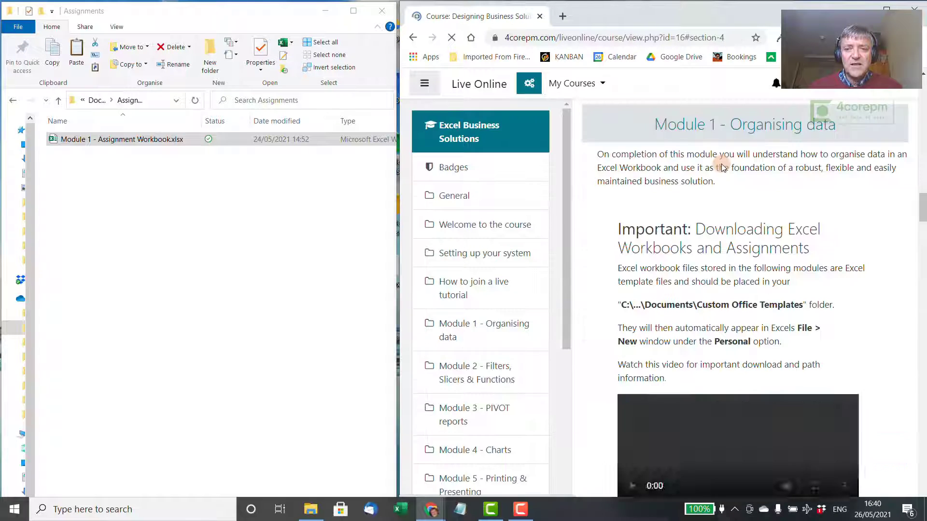
scroll("down", 3)
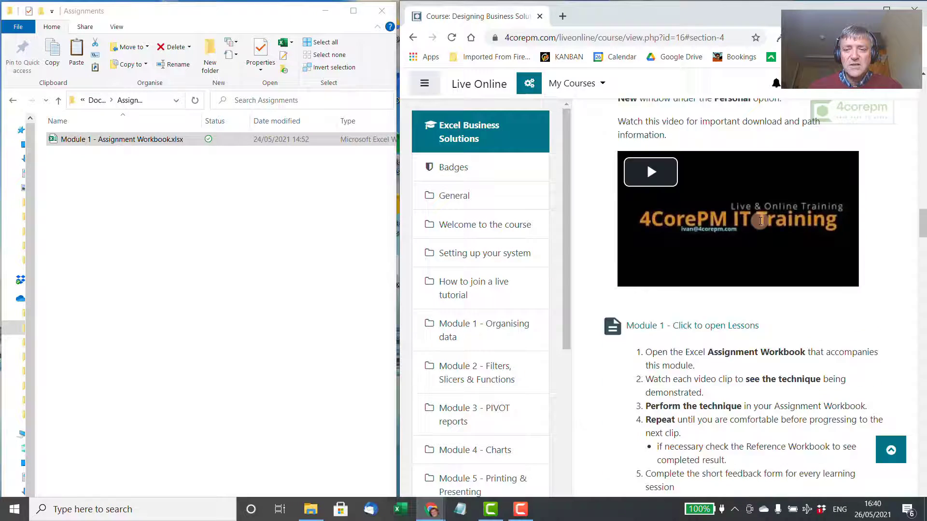
scroll("down", 3)
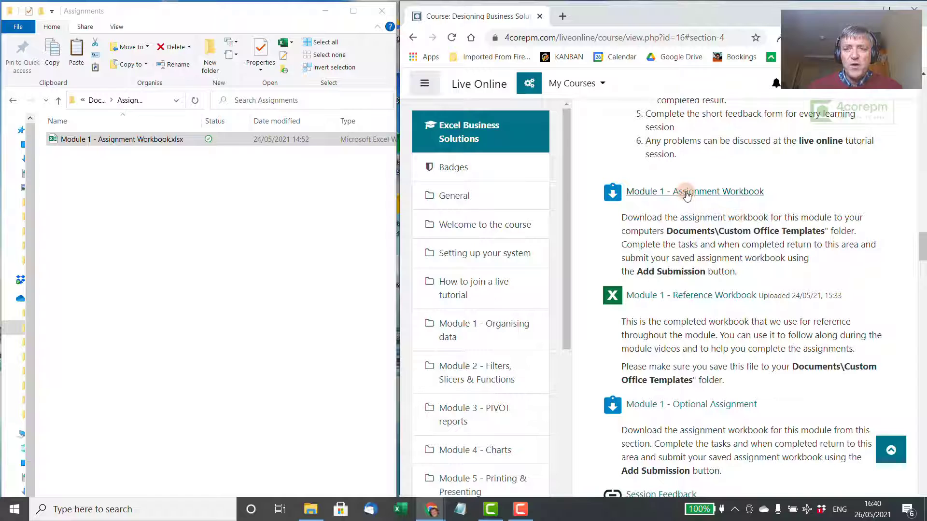
left_click(694, 191)
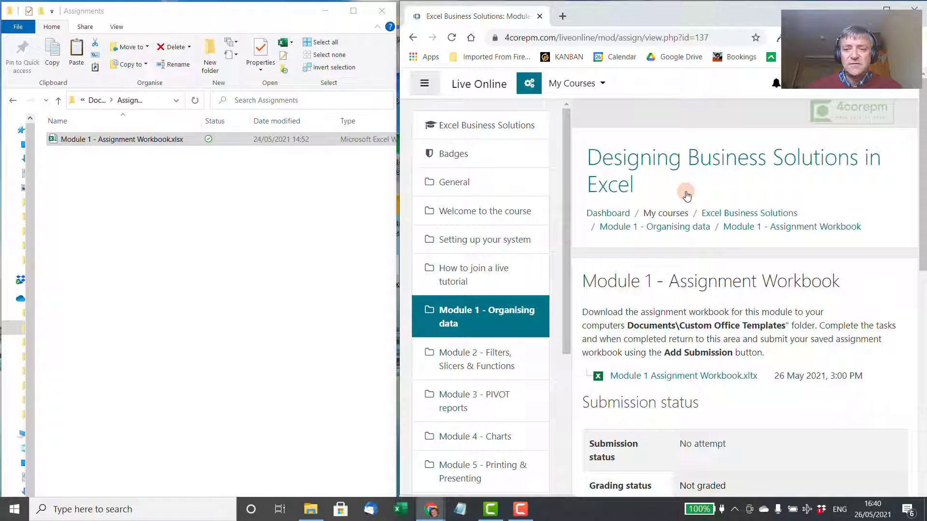
scroll("down", 3)
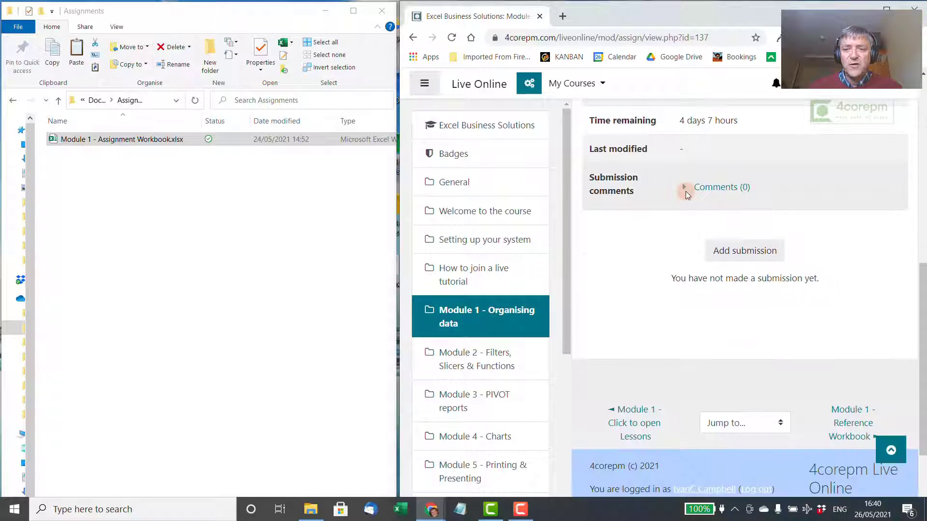
left_click(744, 250)
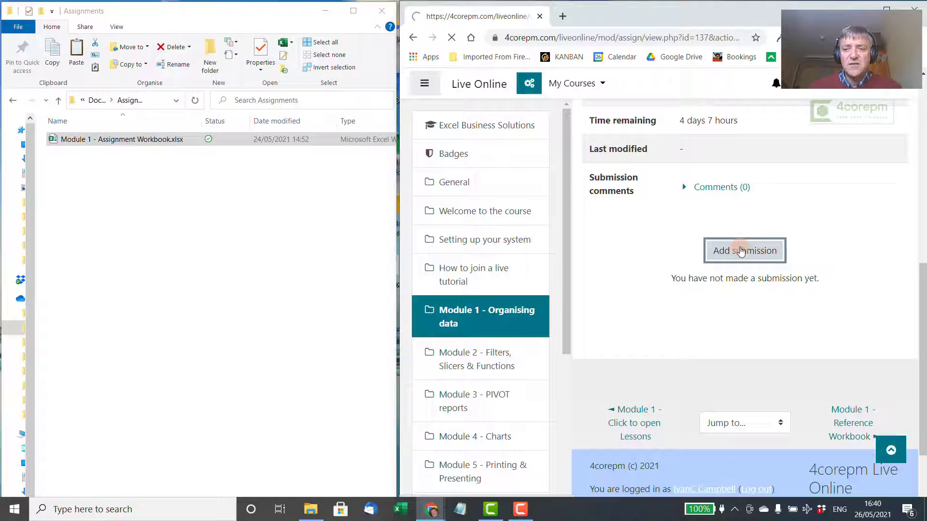
- Load the submission form and drag the workbook from File Explorer toward the drop area
left_click(745, 250)
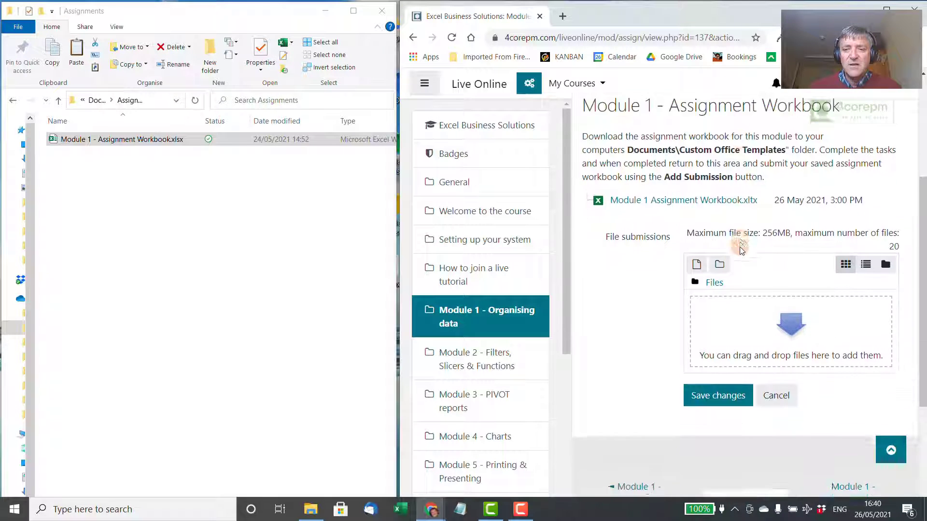
scroll("down", 3)
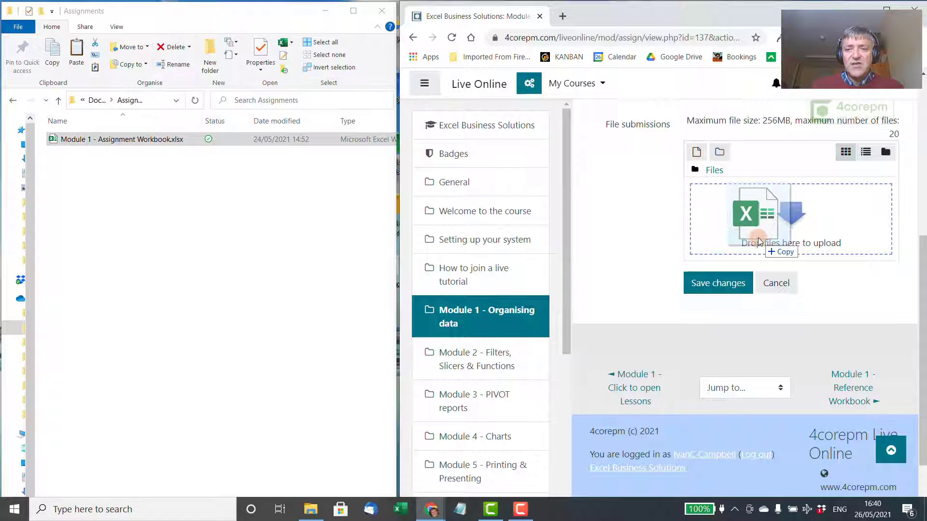
left_click_drag(756, 213, 110, 139)
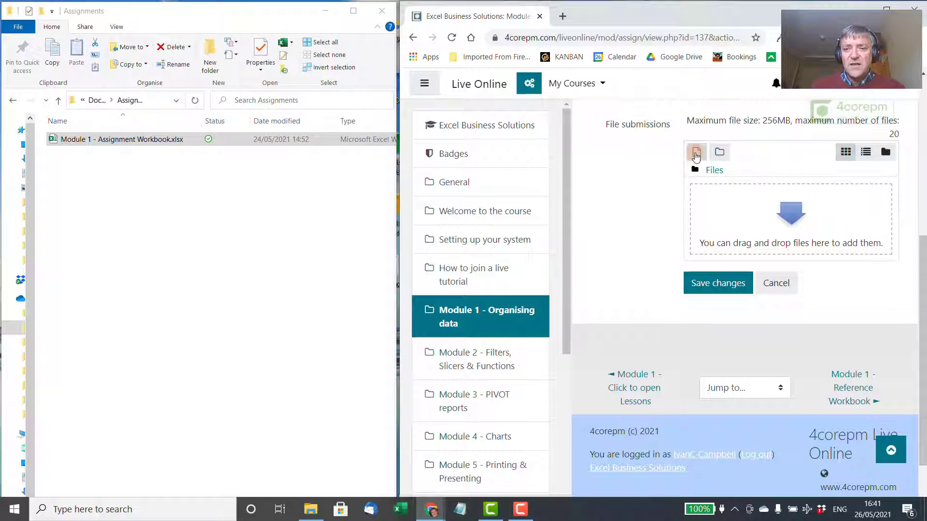
- Choose Module 1 - Assignment Workbook.xlsx from the computer in the file picker
left_click(696, 153)
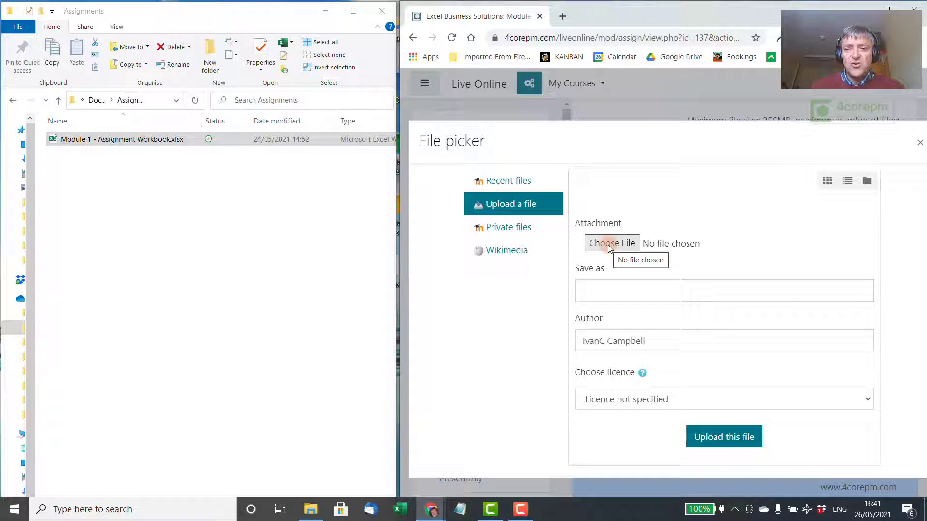
left_click(611, 243)
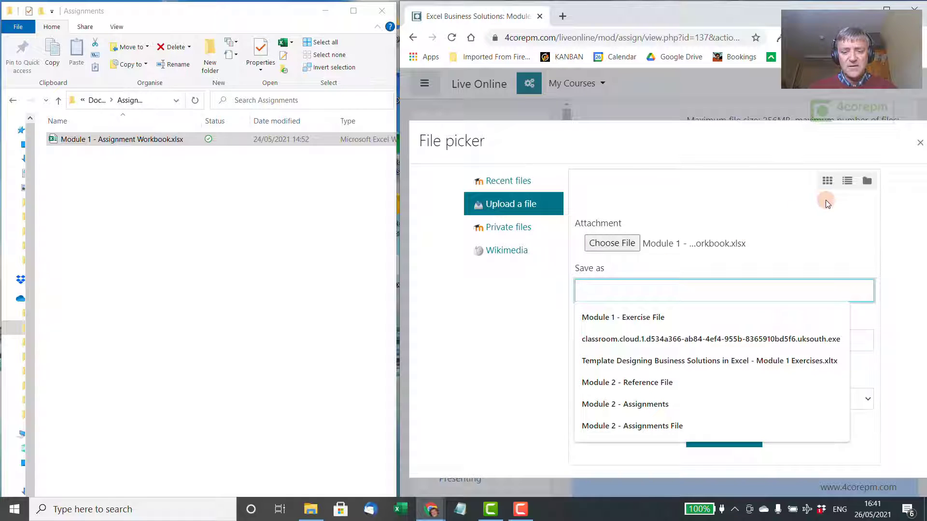
- Name the file 'Module 1 assignme ivan' in Save as and upload it to the submission
type("M")
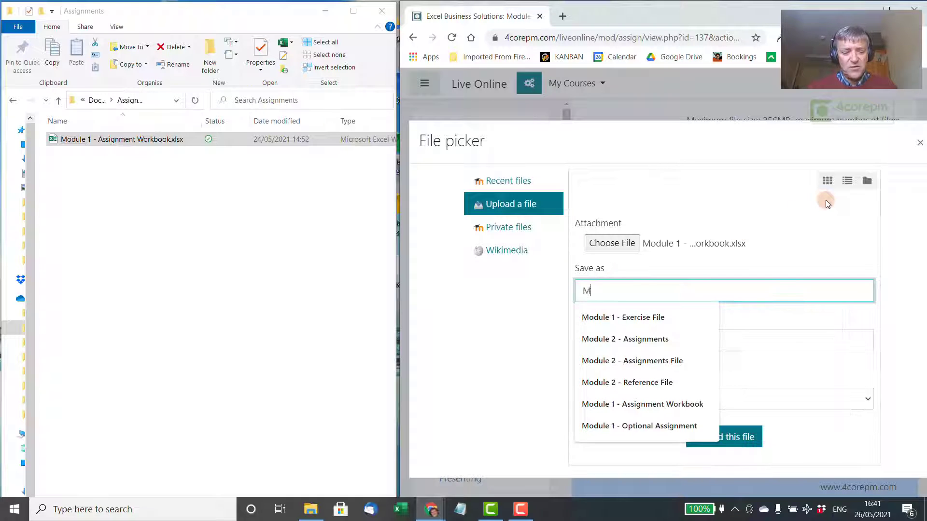
type("odule 1")
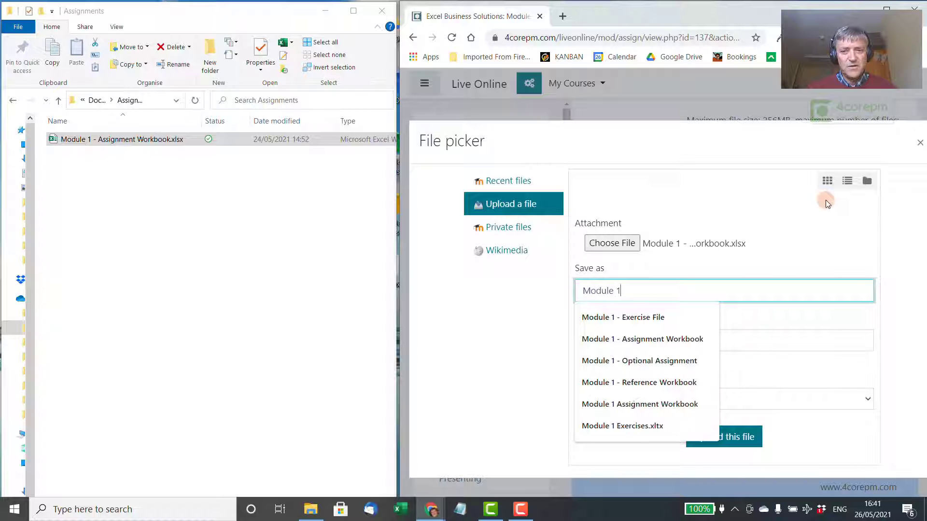
type("assignment")
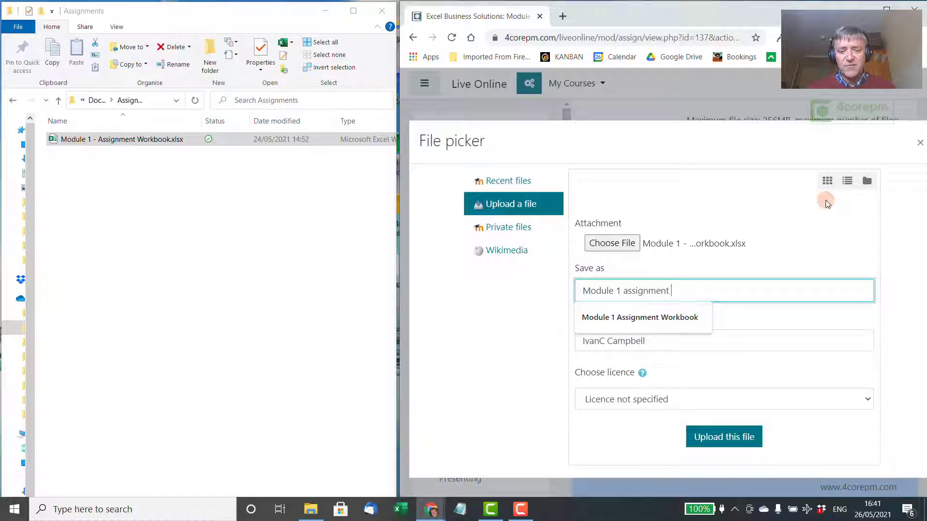
type("ivan")
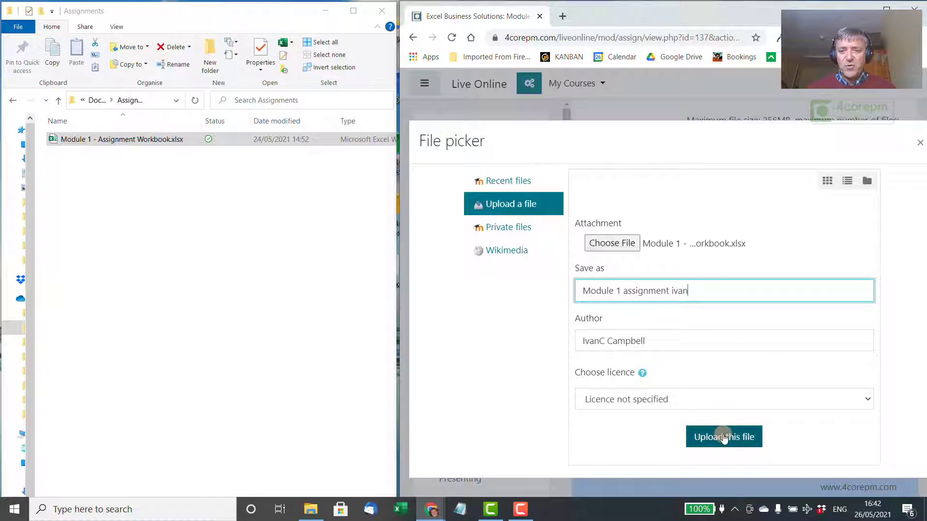
left_click(723, 436)
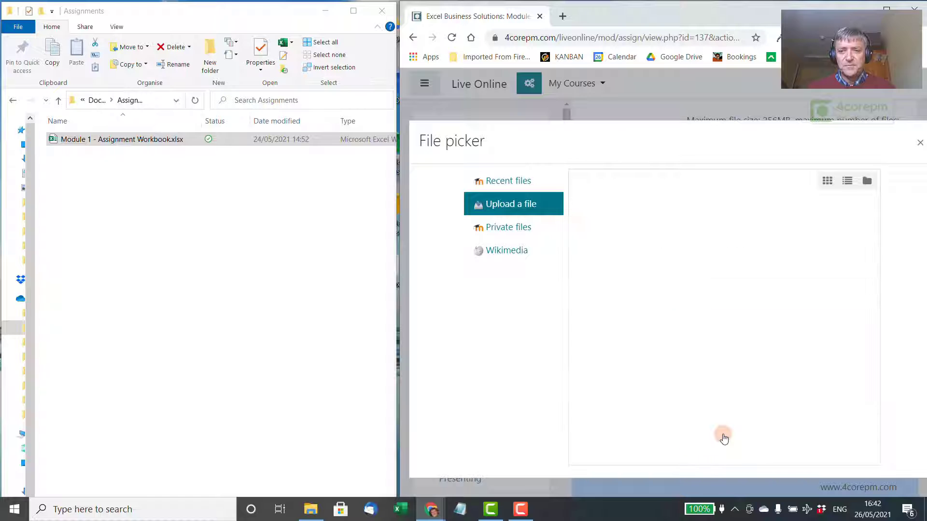